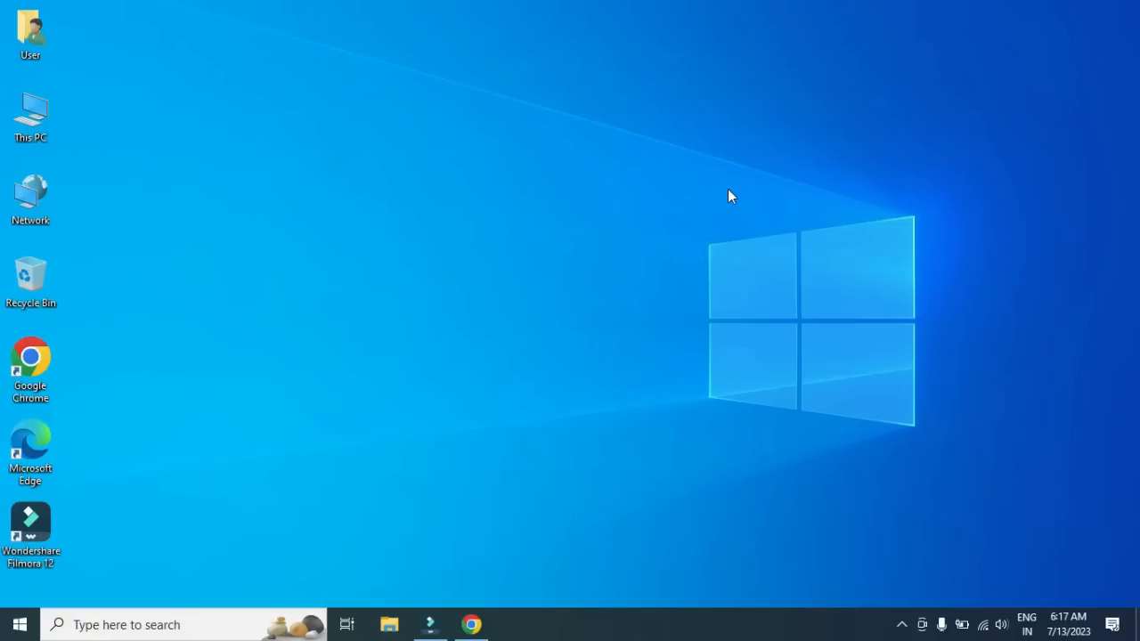
{"action": "mouse_move", "coordinate": [729, 198]}
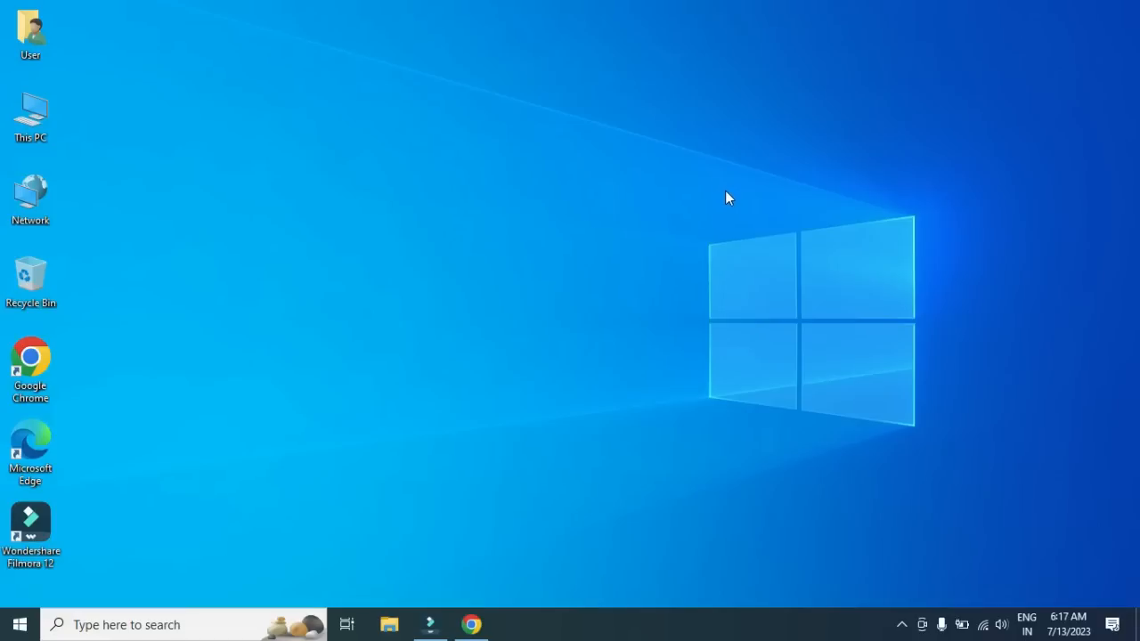
{"action": "mouse_move", "coordinate": [622, 343]}
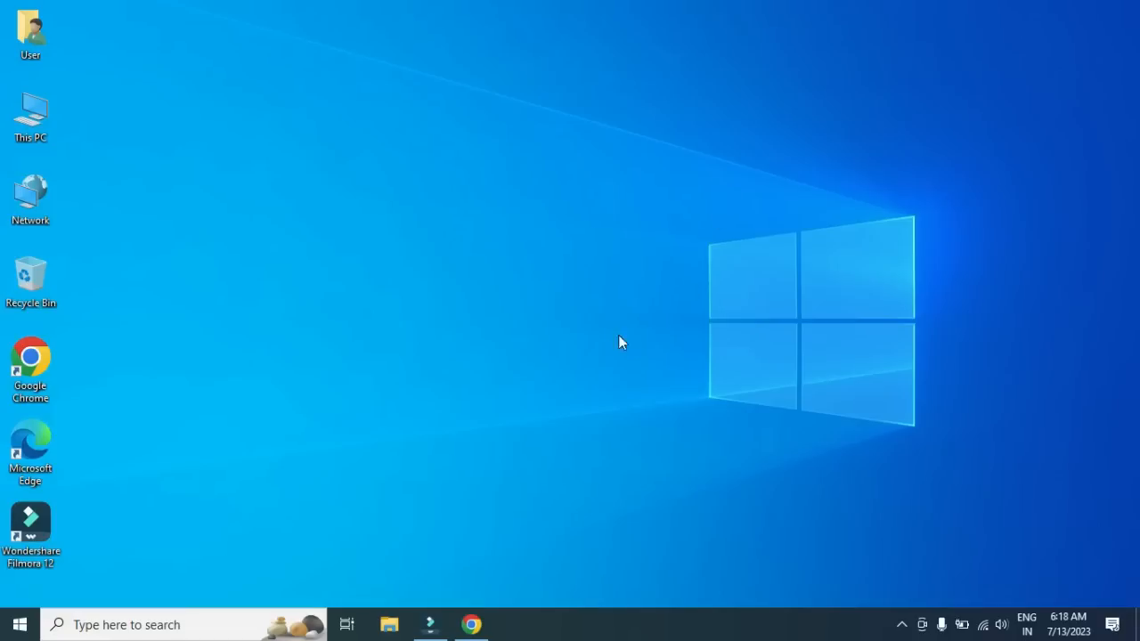
- Bring up Gmail and go to its full Settings page on the General tab
{"action": "left_click", "coordinate": [470, 624]}
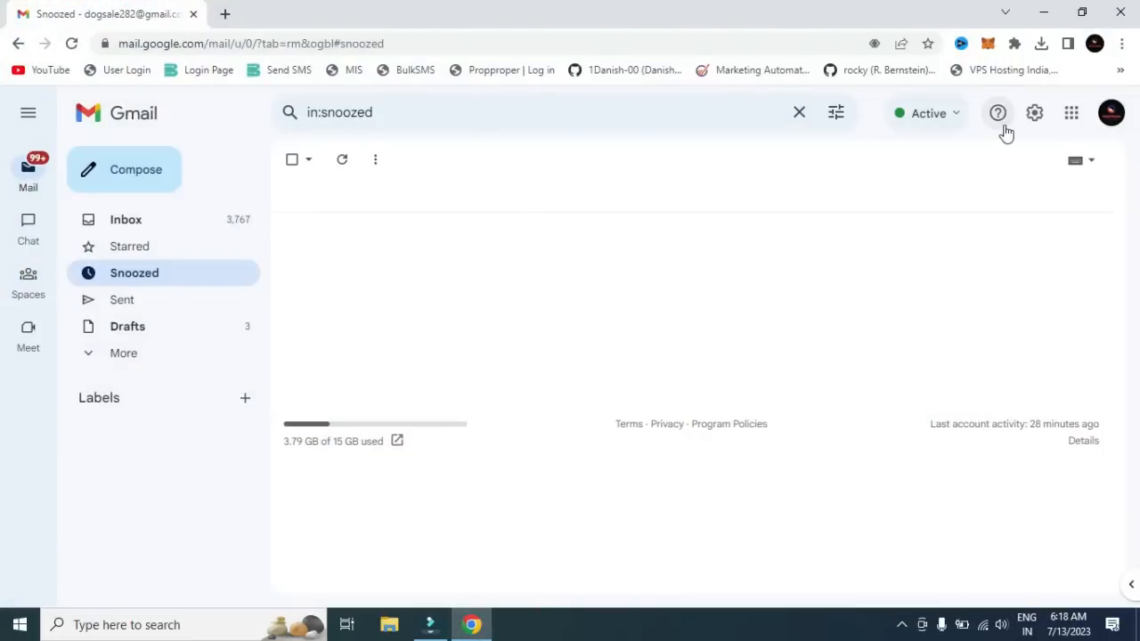
{"action": "mouse_move", "coordinate": [1071, 114]}
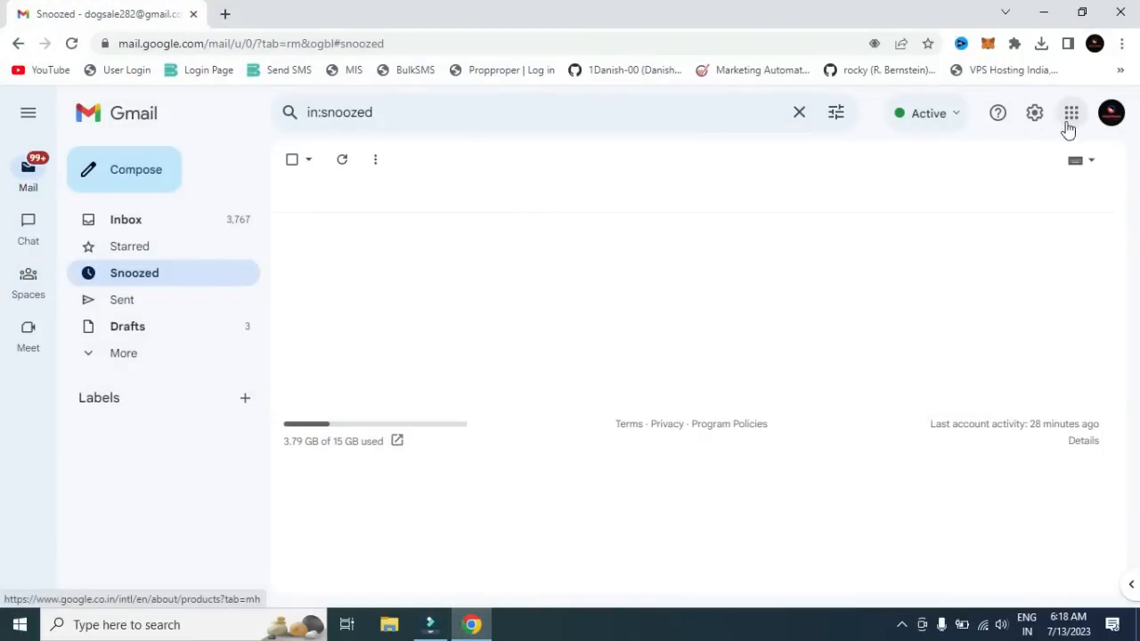
{"action": "left_click", "coordinate": [1033, 112]}
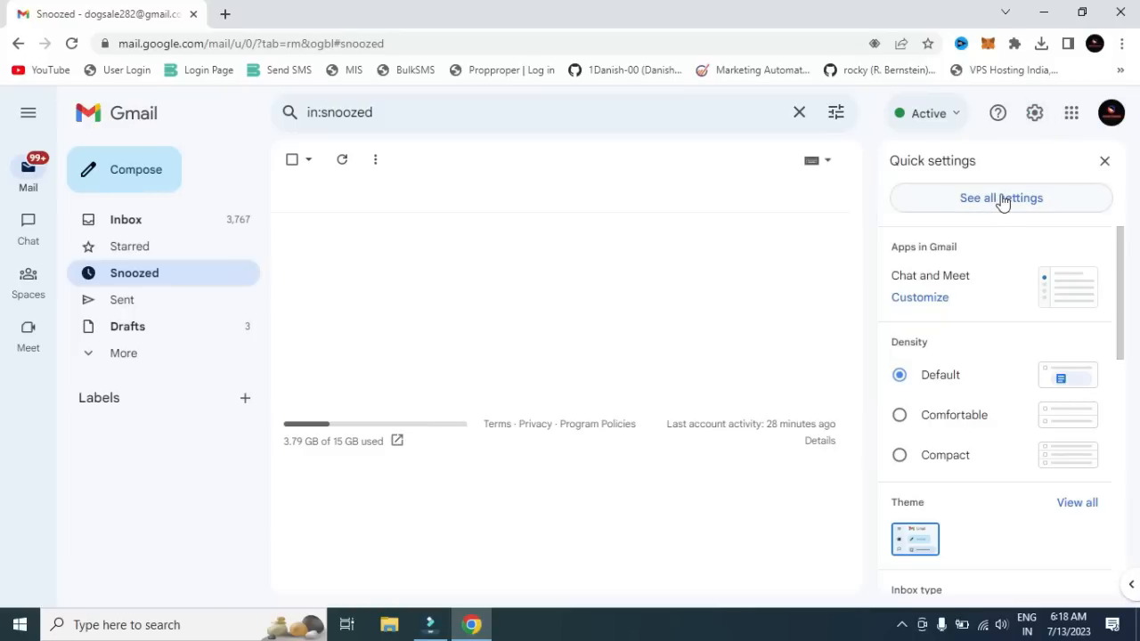
{"action": "left_click", "coordinate": [1001, 198]}
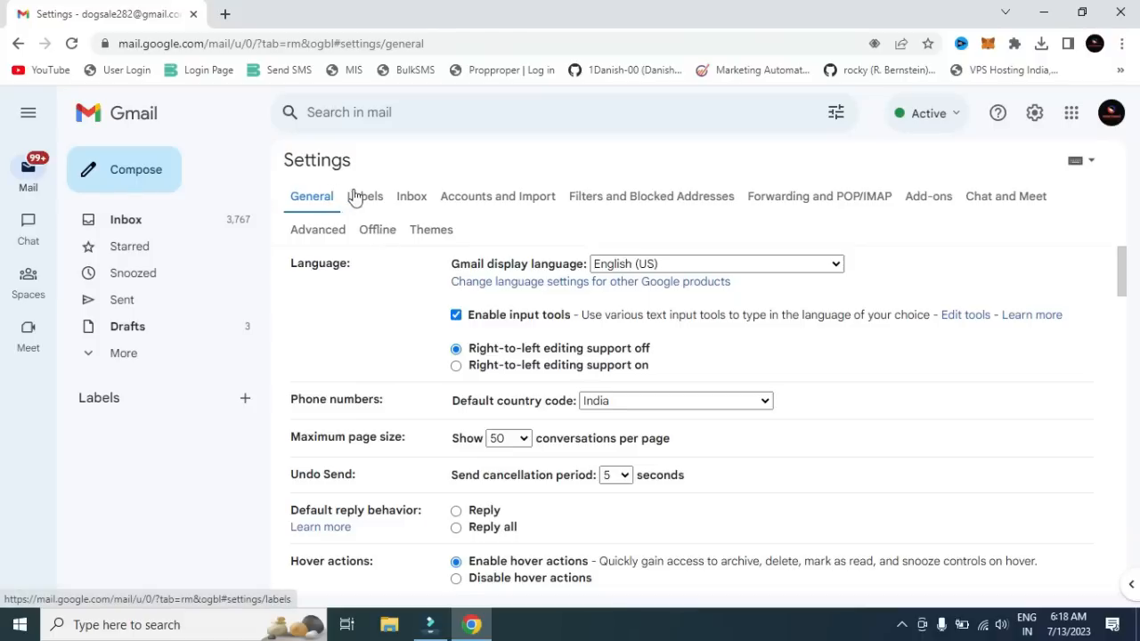
{"action": "mouse_move", "coordinate": [375, 268]}
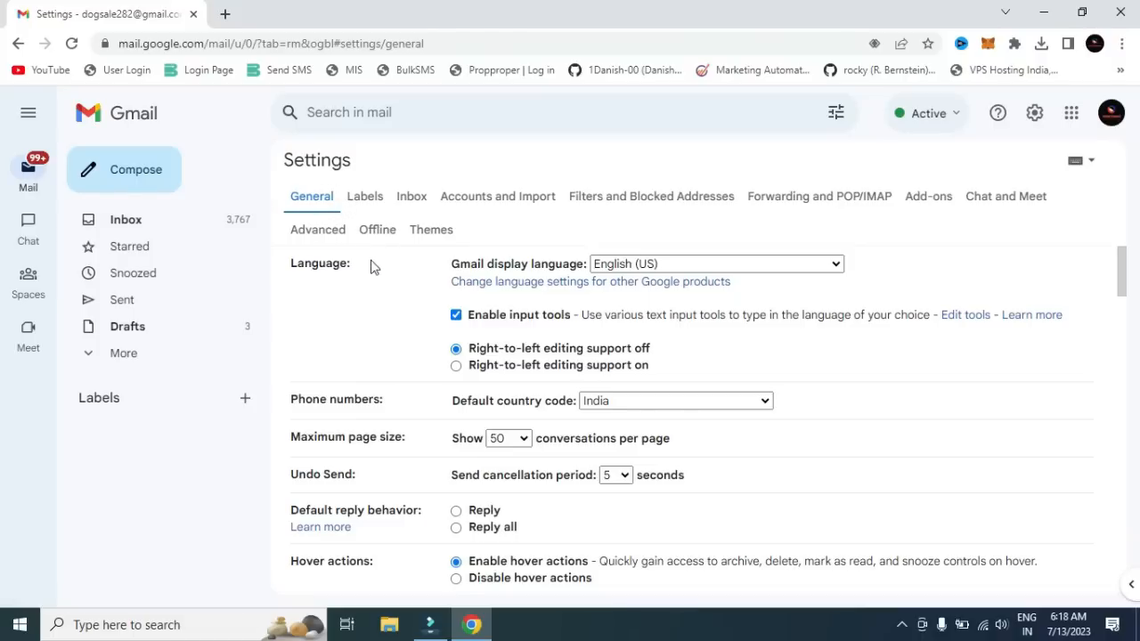
{"action": "mouse_move", "coordinate": [531, 310]}
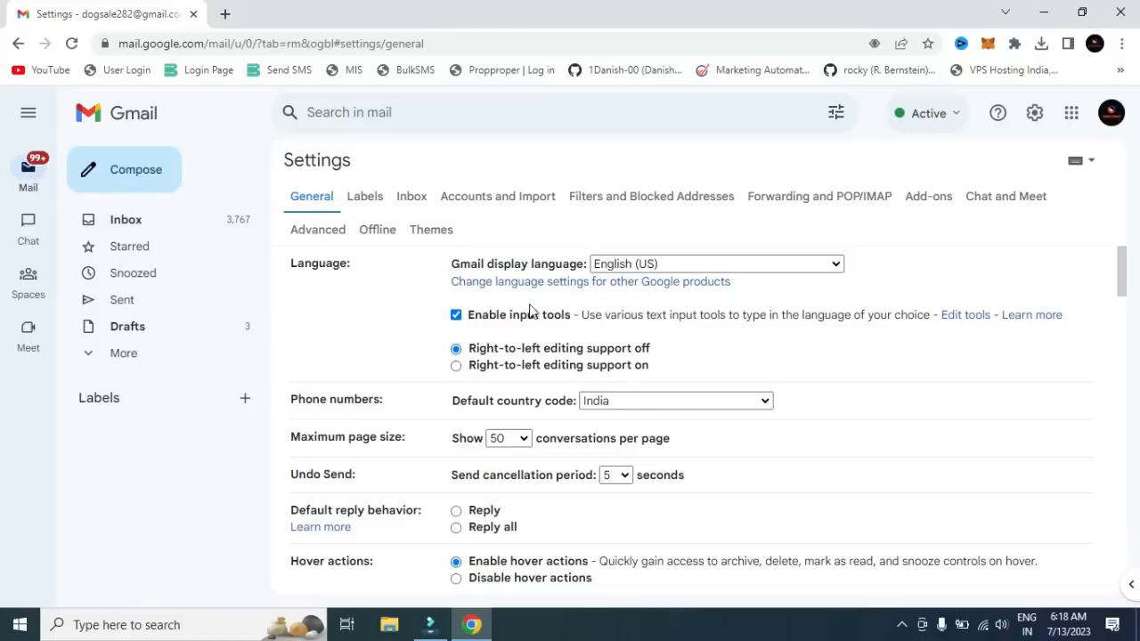
- Scroll the General settings down to the Signature section
{"action": "scroll", "scroll_direction": "down", "scroll_amount": 3}
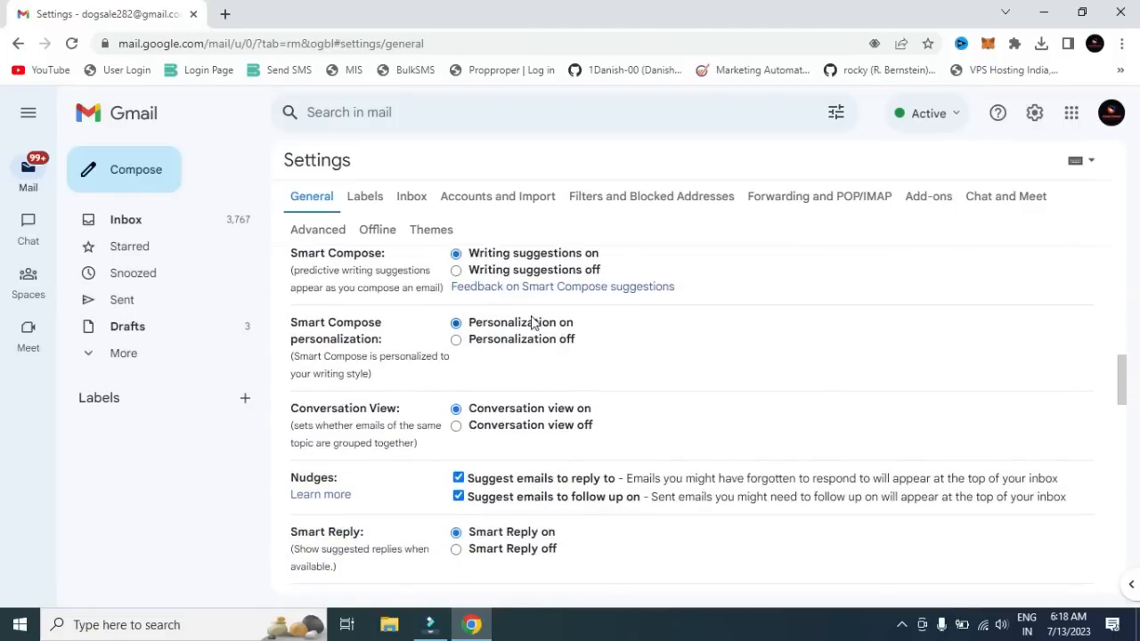
{"action": "scroll", "scroll_direction": "down", "scroll_amount": 3}
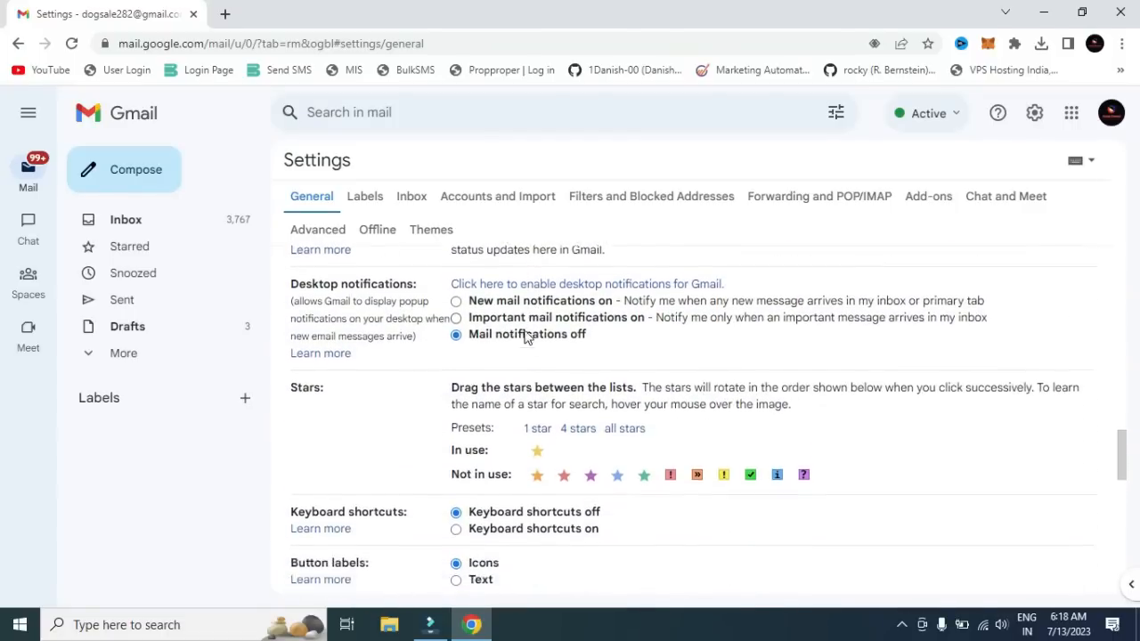
{"action": "scroll", "scroll_direction": "down", "scroll_amount": 3}
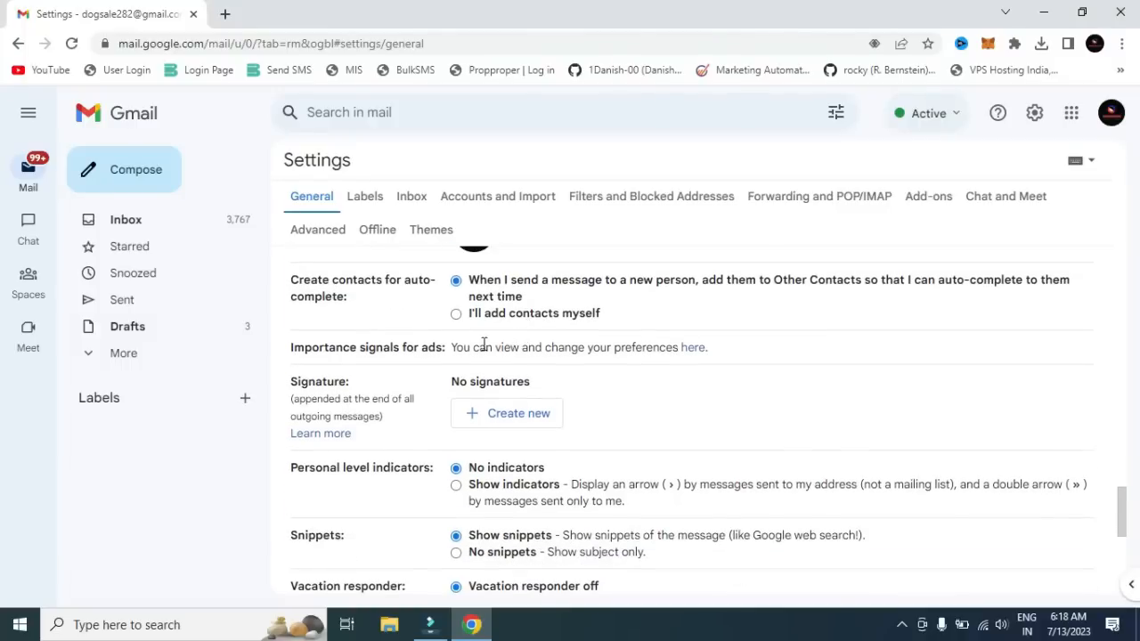
- Create a new signature named 'Test' from the Signature section
{"action": "double_click", "coordinate": [317, 382]}
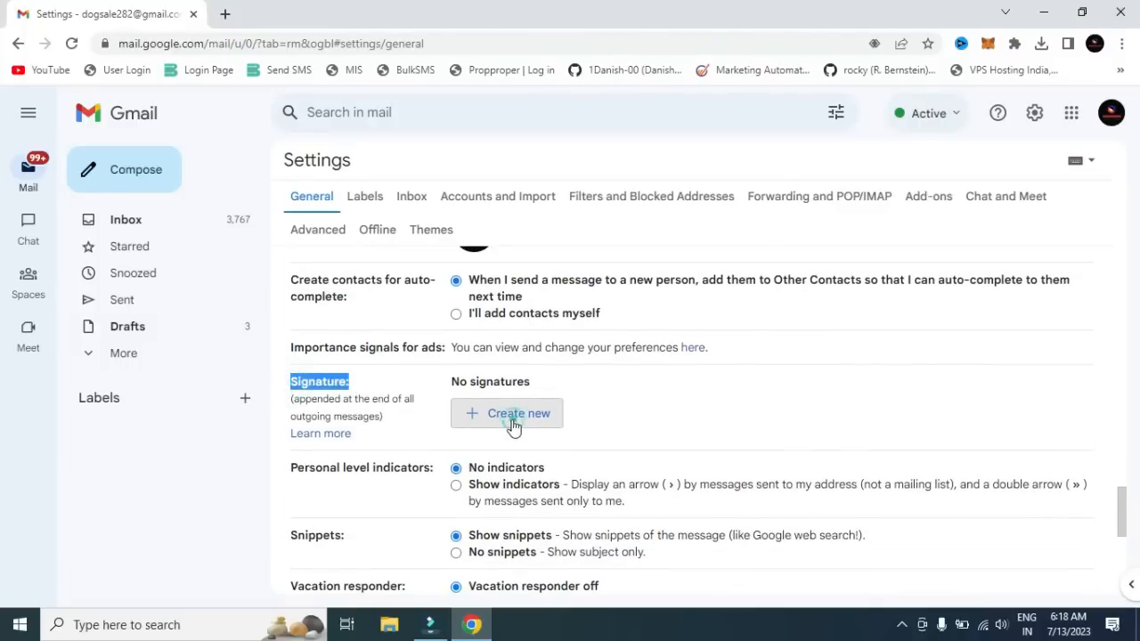
{"action": "left_click", "coordinate": [506, 414]}
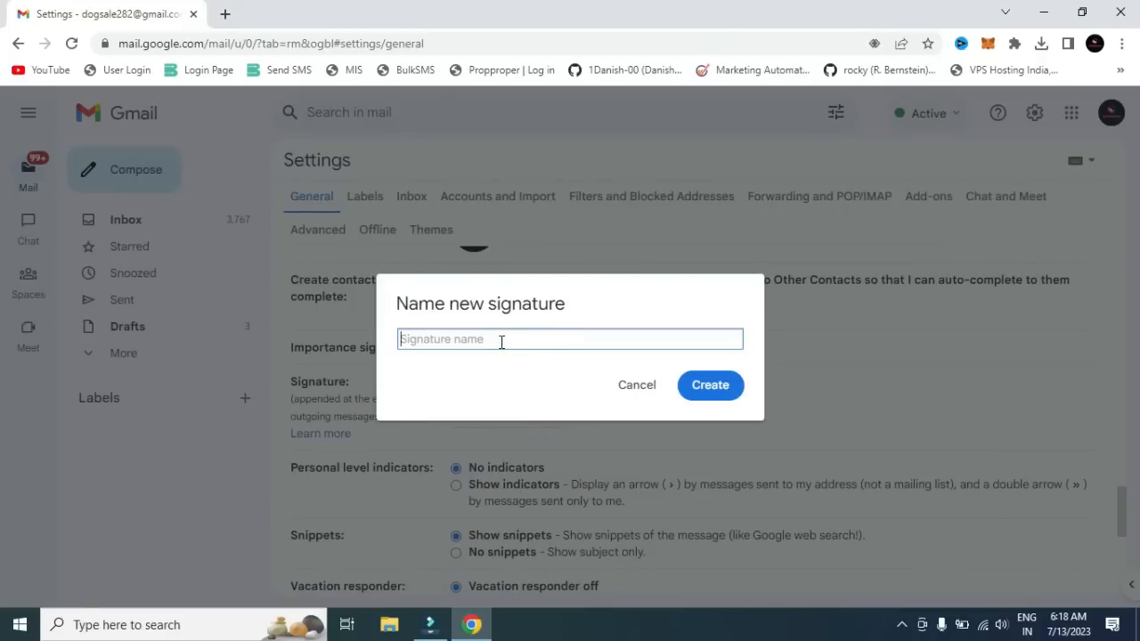
{"action": "type", "text": "T"}
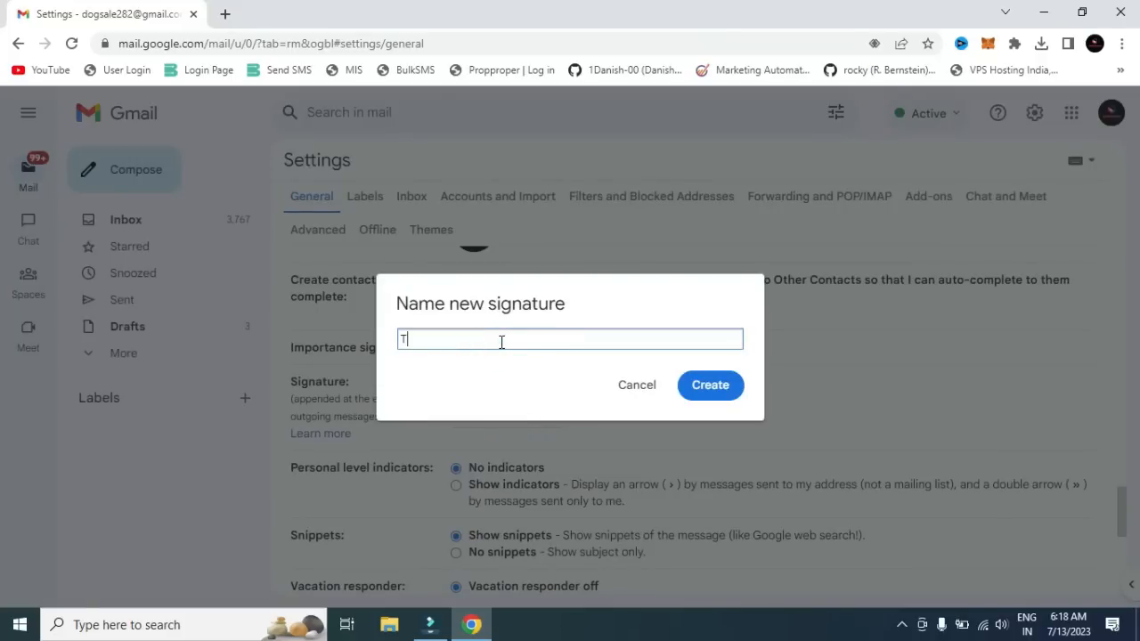
{"action": "type", "text": "est"}
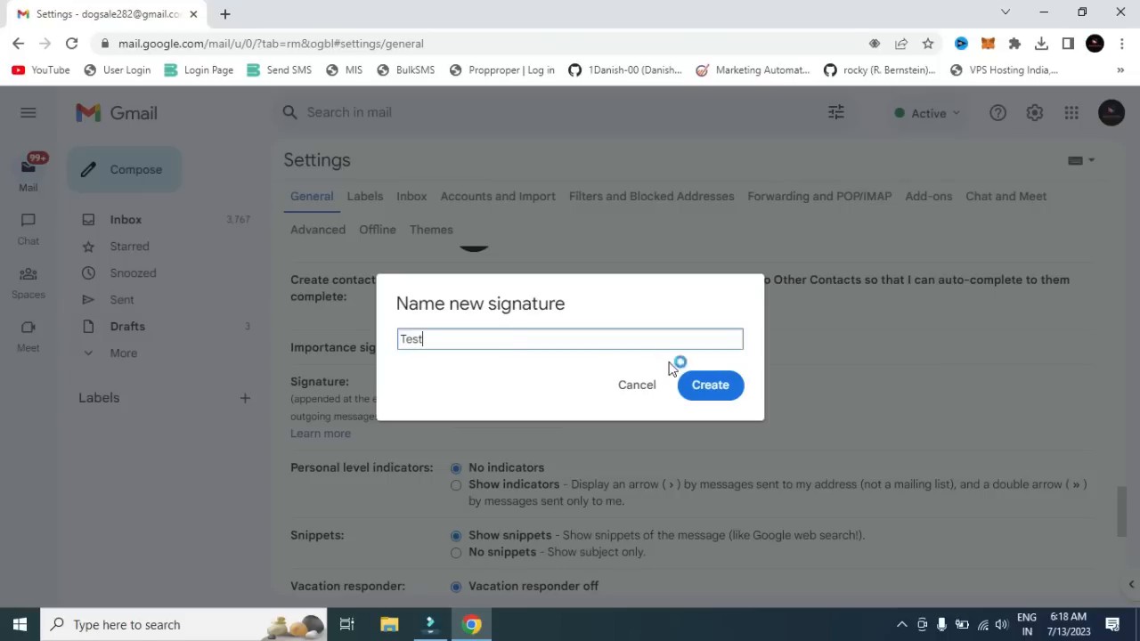
{"action": "left_click", "coordinate": [709, 385]}
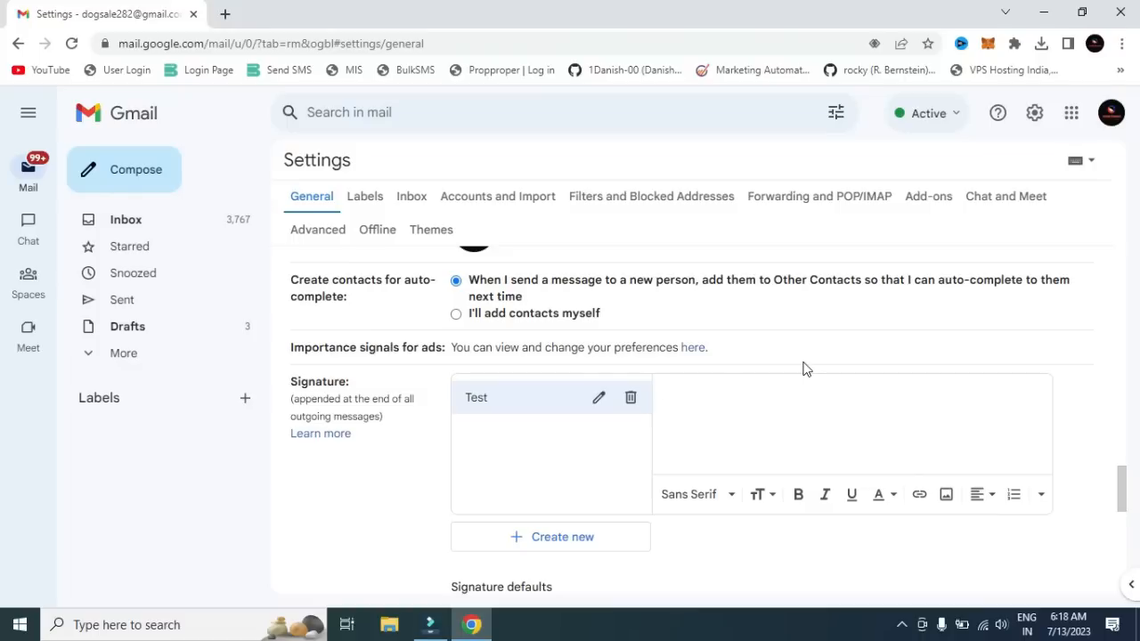
- Fill the Test signature body with 'Regards' and a second line 'Youtube Test signature'
{"action": "type", "text": "Regrads"}
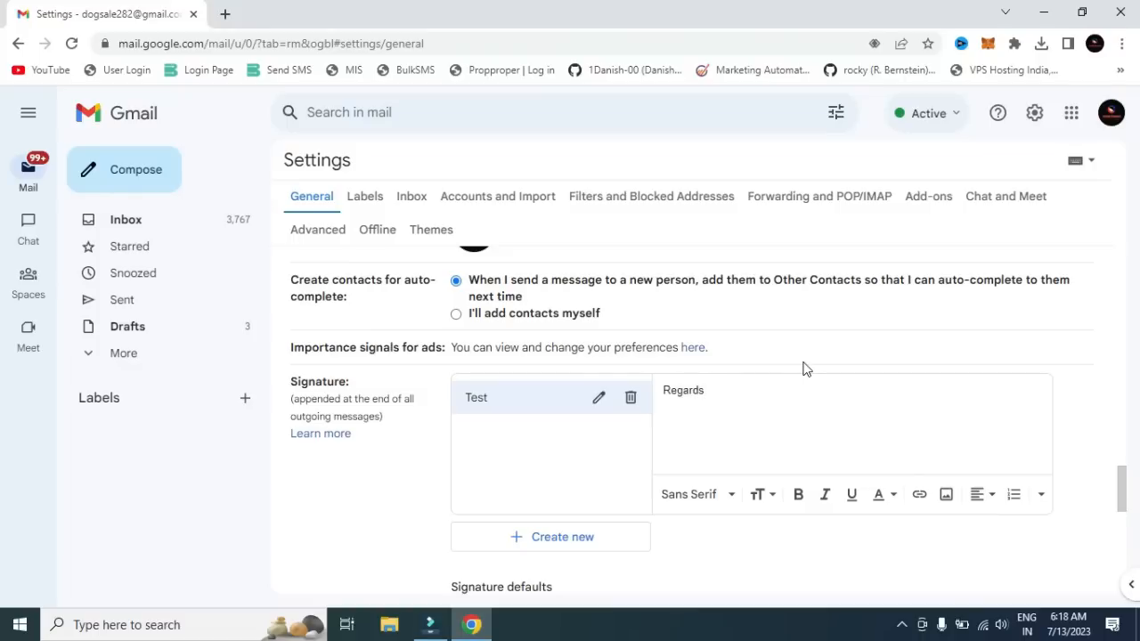
{"action": "type", "text": "Y"}
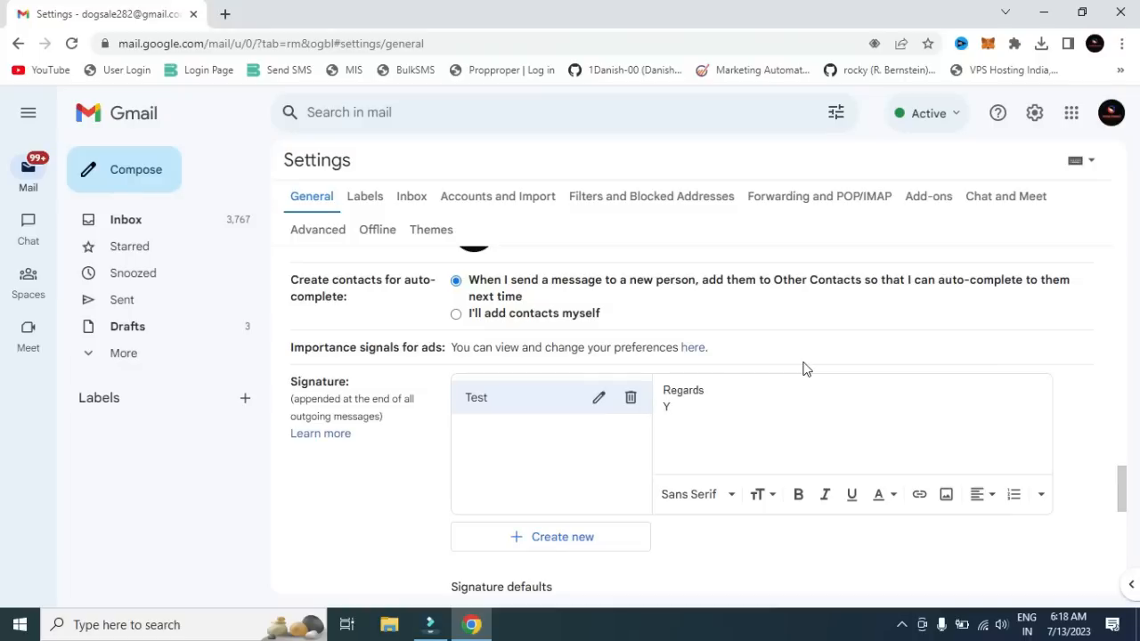
{"action": "type", "text": "outube"}
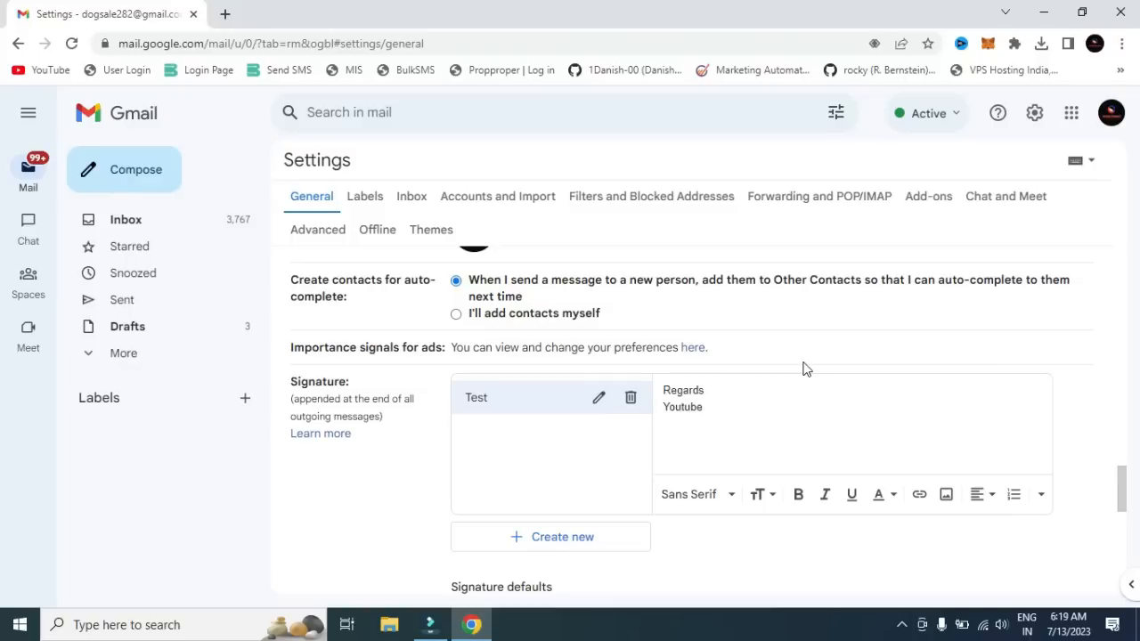
{"action": "type", "text": "e"}
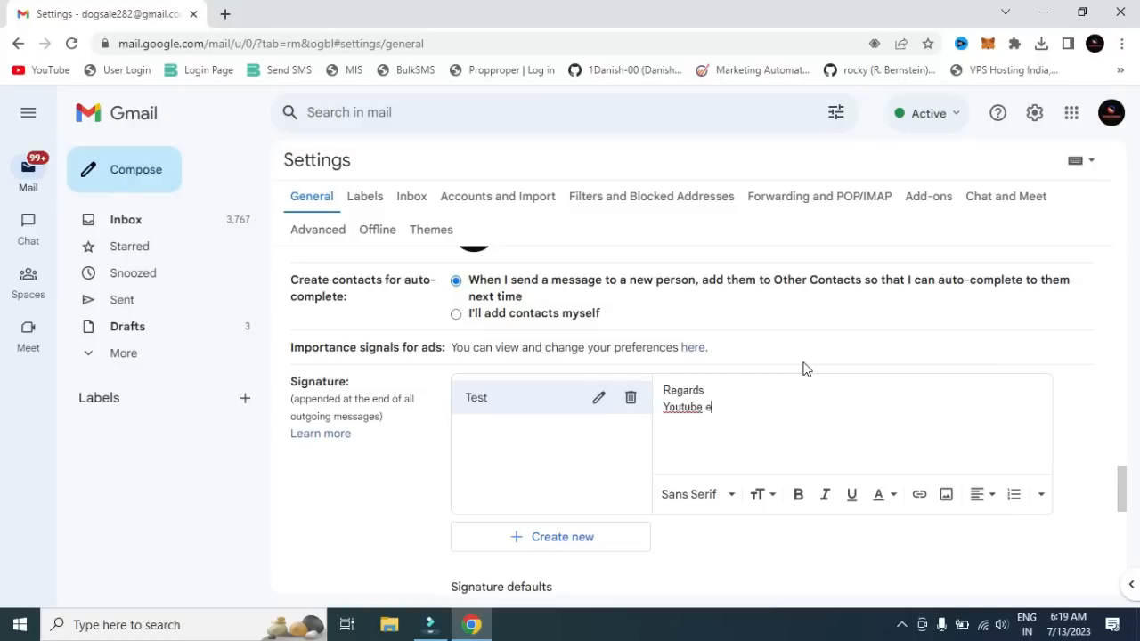
{"action": "type", "text": "Test"}
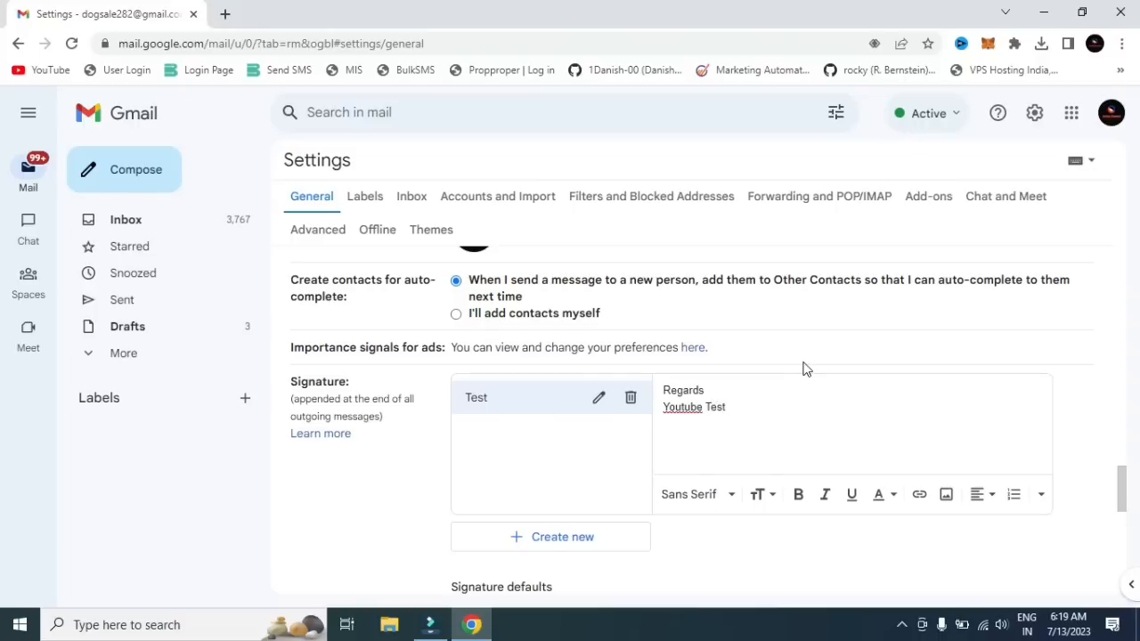
{"action": "type", "text": "signature"}
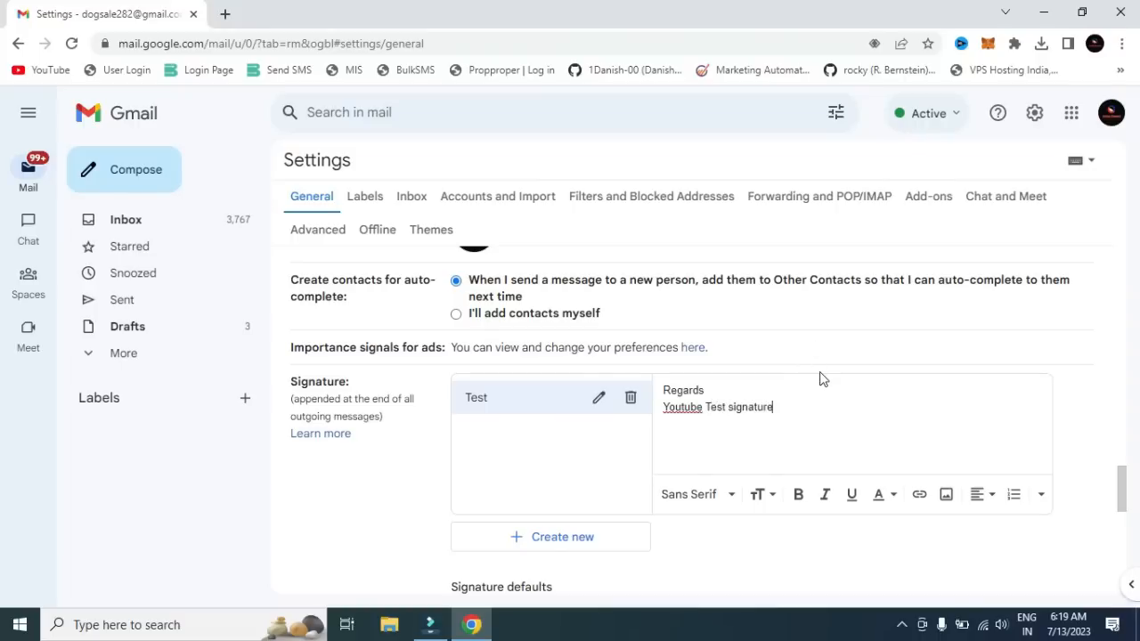
- Under Signature defaults, choose Test as the signature for new emails
{"action": "scroll", "scroll_direction": "down", "scroll_amount": 3}
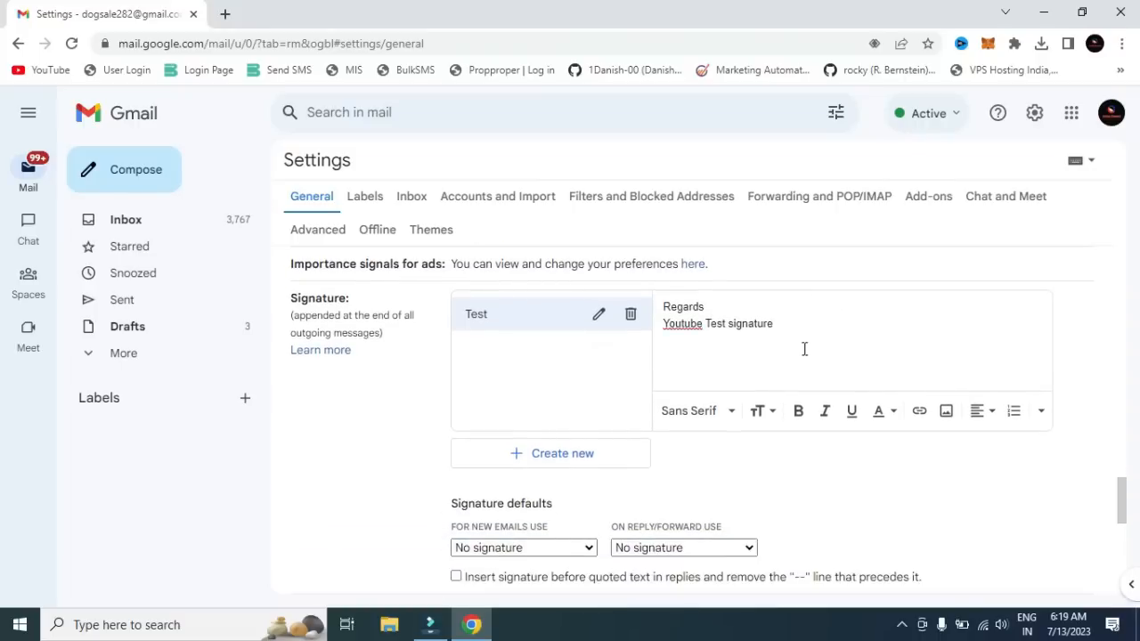
{"action": "scroll", "scroll_direction": "down", "scroll_amount": 3}
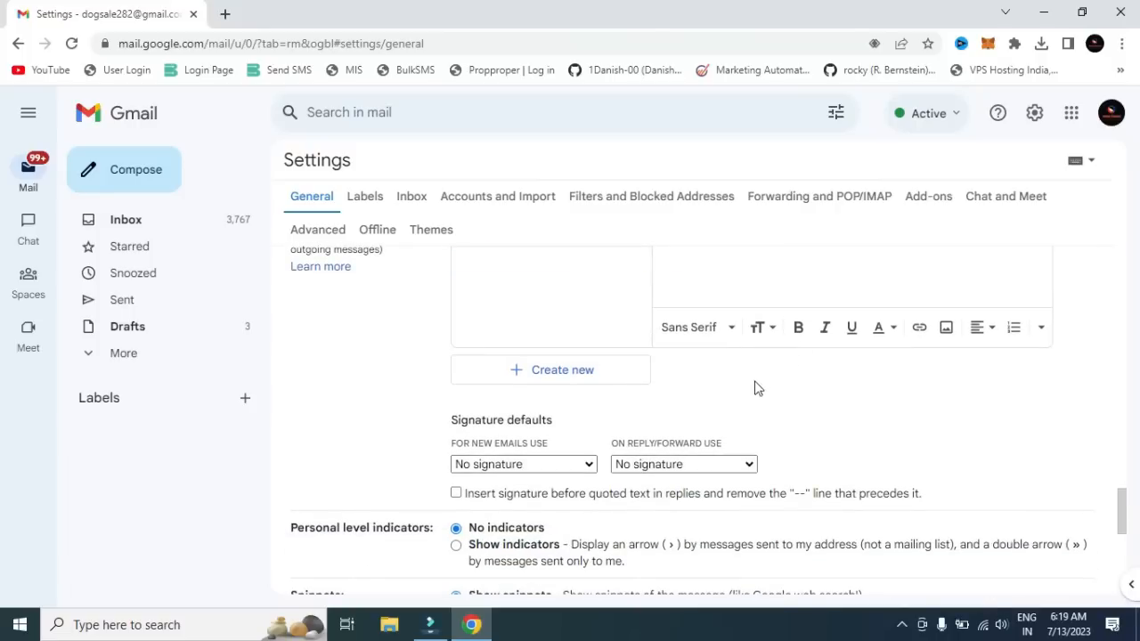
{"action": "scroll", "scroll_direction": "down", "scroll_amount": 3}
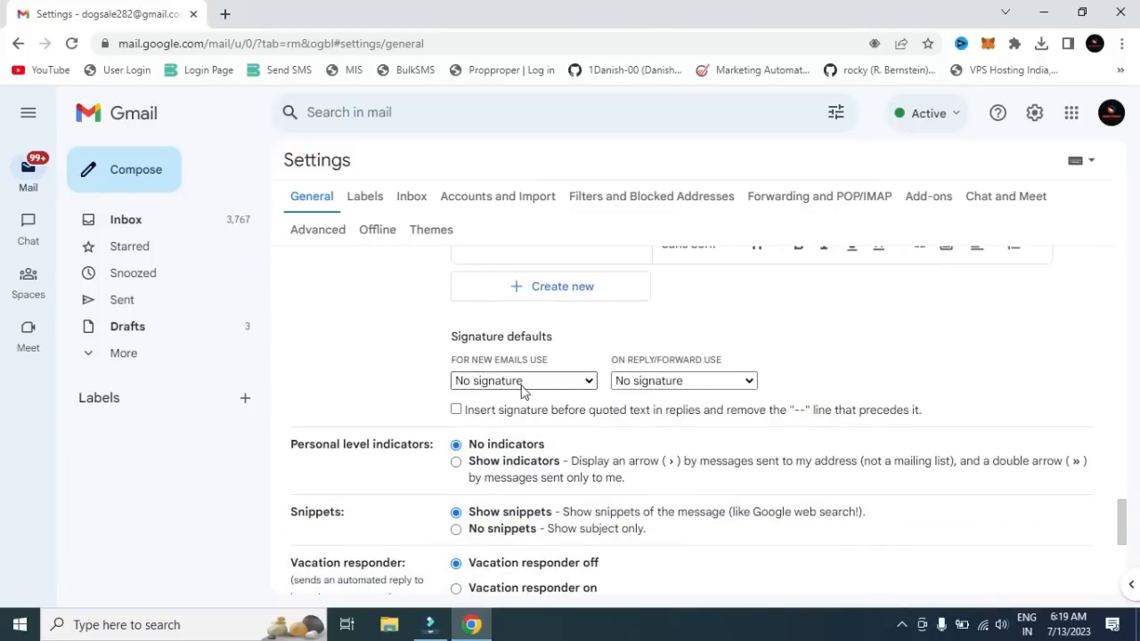
{"action": "double_click", "coordinate": [501, 335]}
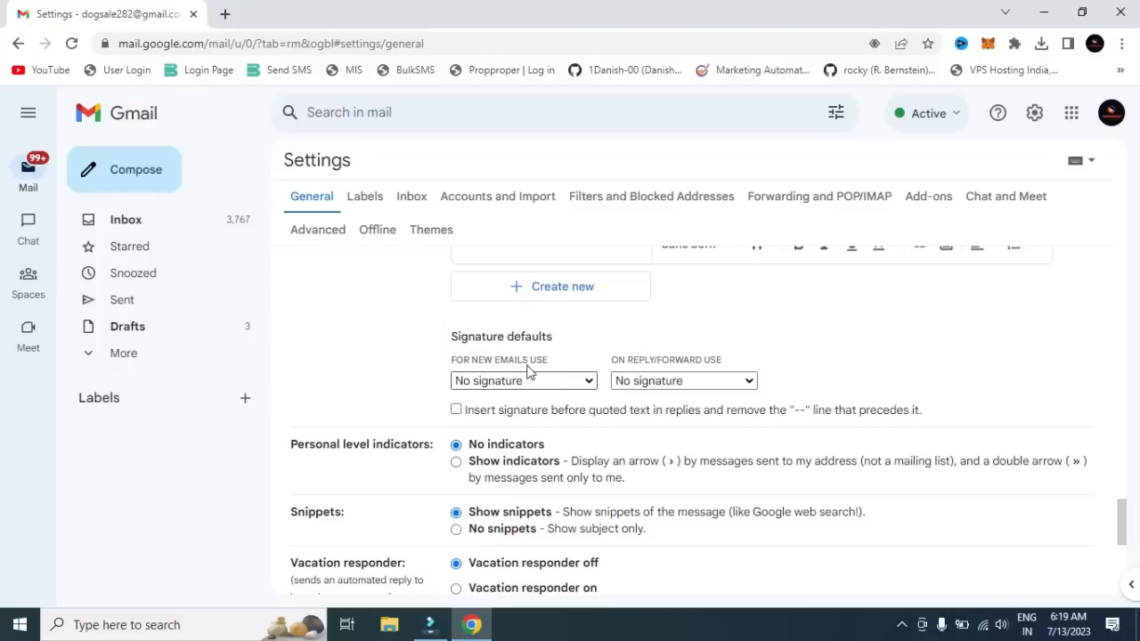
{"action": "left_click", "coordinate": [524, 382]}
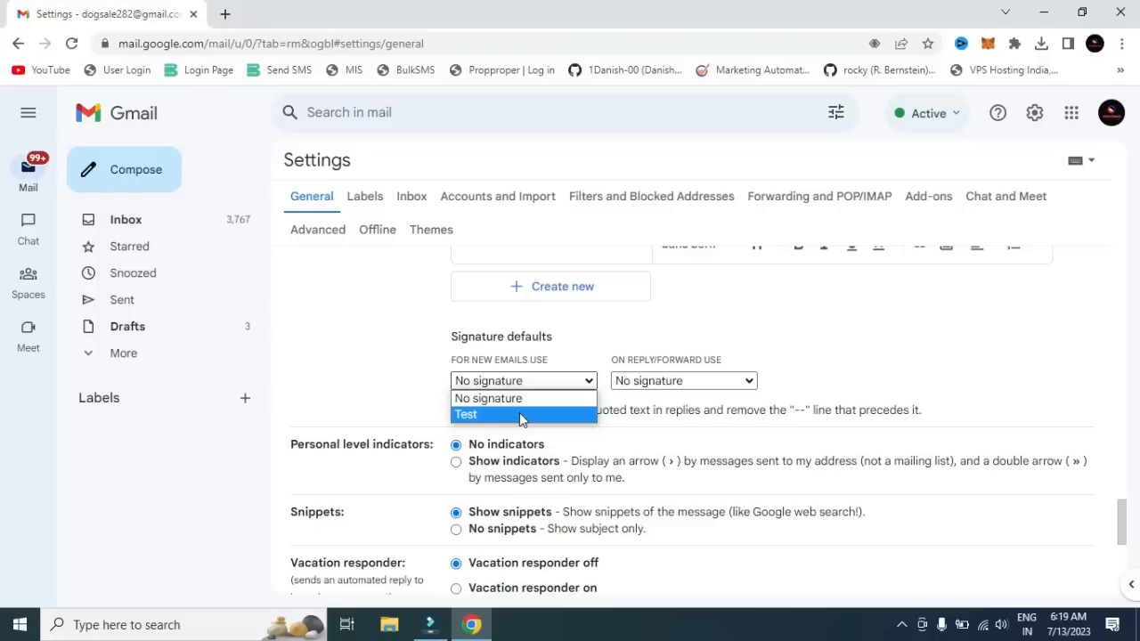
{"action": "left_click", "coordinate": [467, 413]}
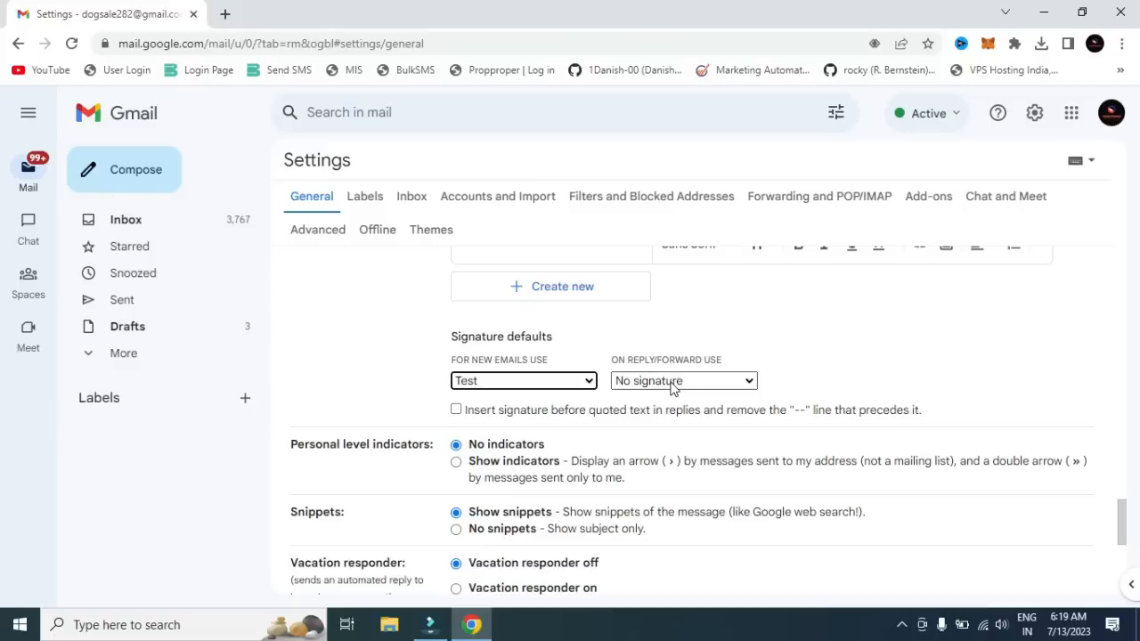
- Keep no signature selected for replies and forwards
{"action": "left_click", "coordinate": [684, 381]}
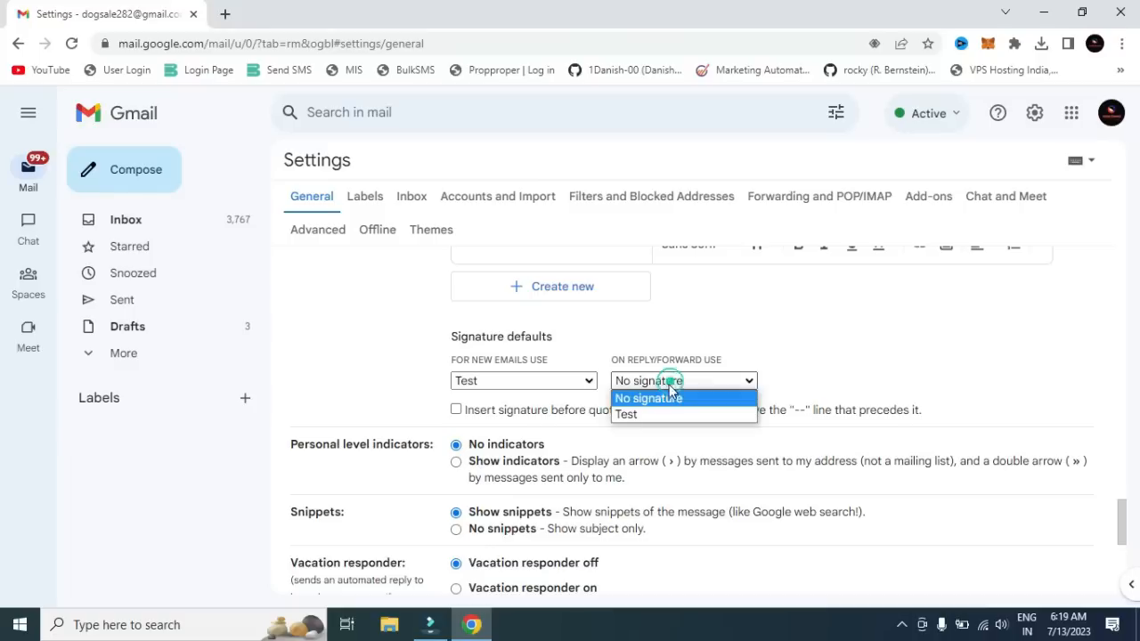
{"action": "left_click", "coordinate": [628, 413]}
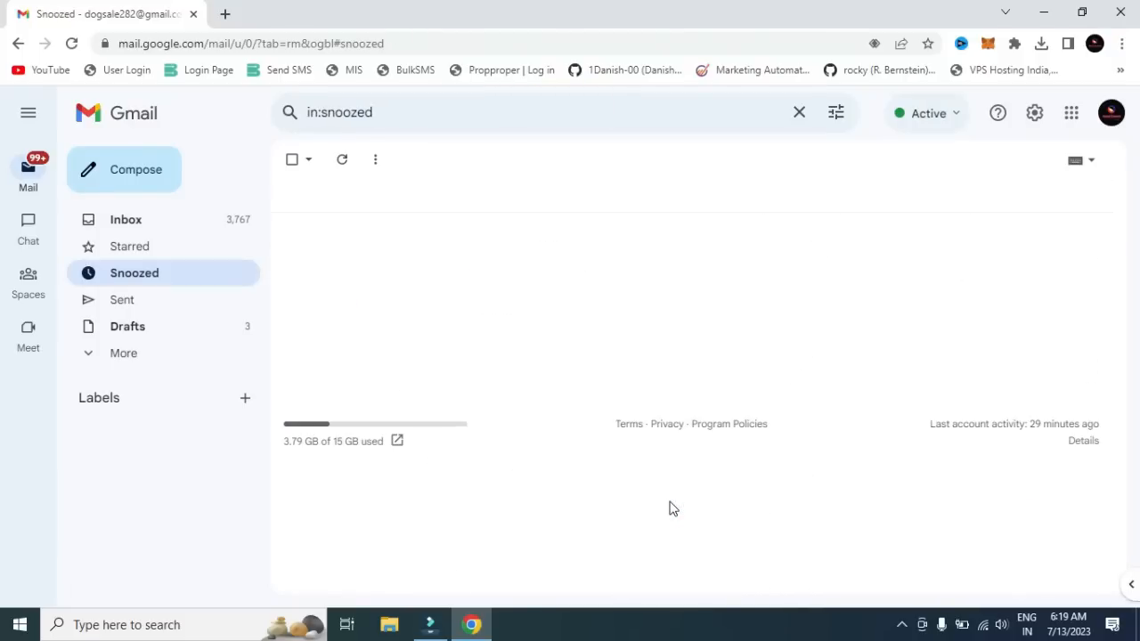
- Compose a new message showing the Regards / Youtube Test signature in its body
{"action": "left_click", "coordinate": [125, 169]}
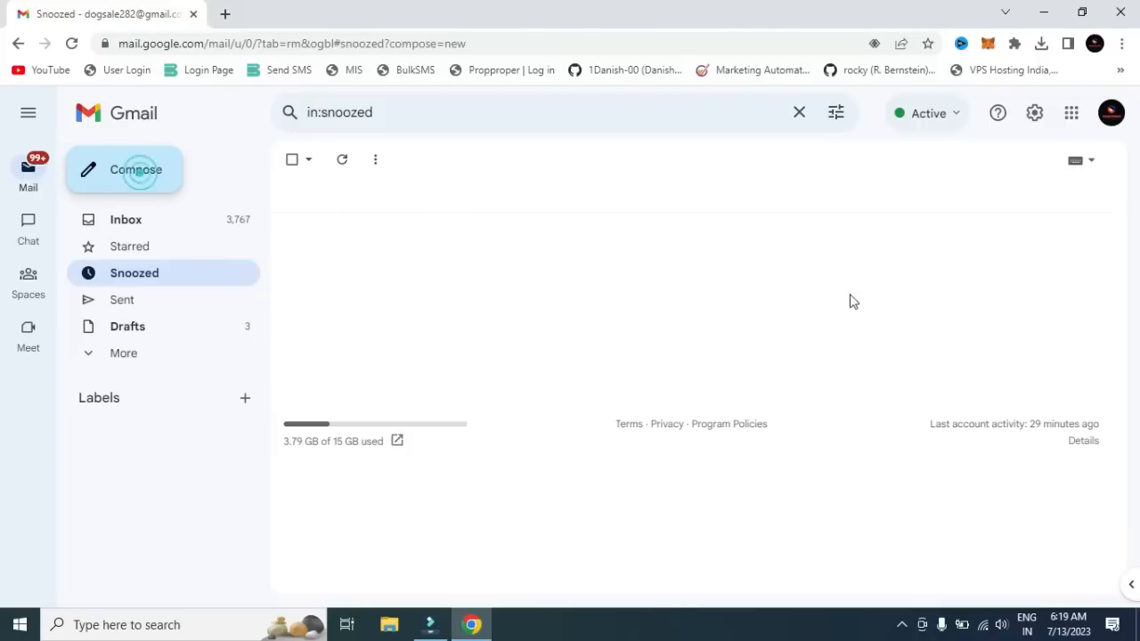
{"action": "left_click", "coordinate": [125, 170]}
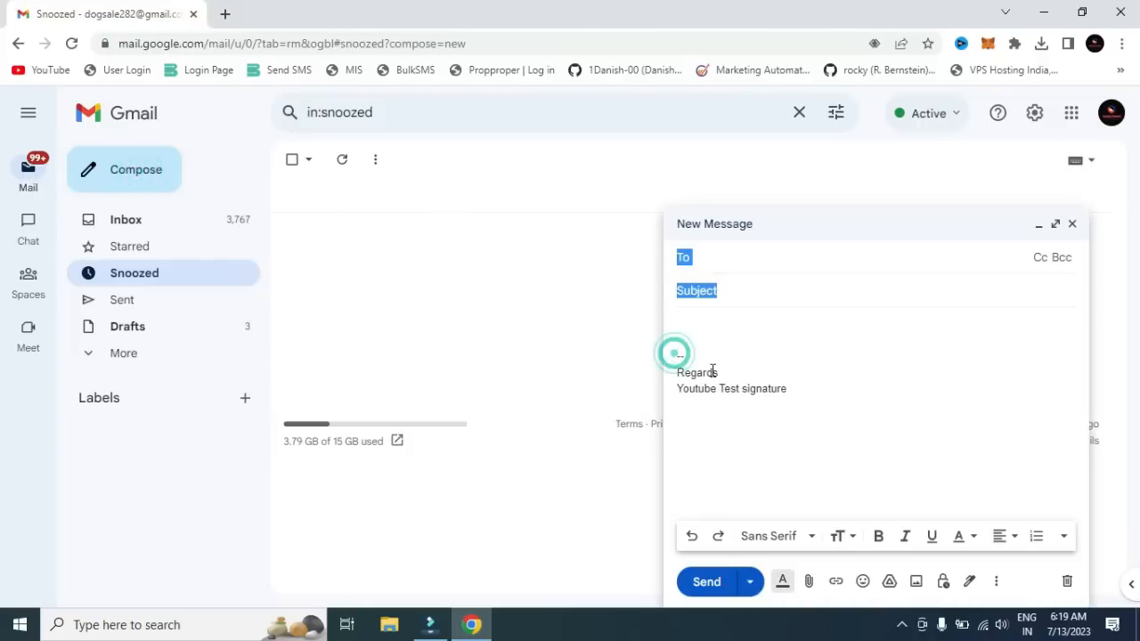